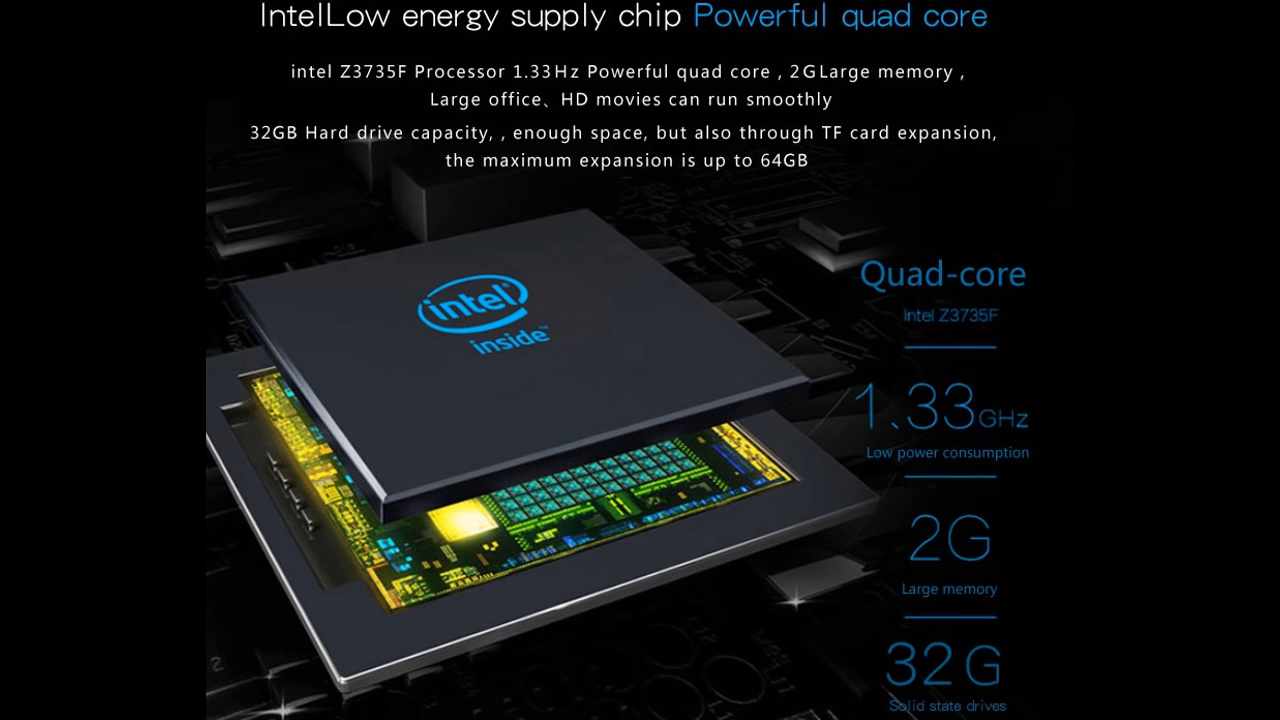
scroll(down, 3)
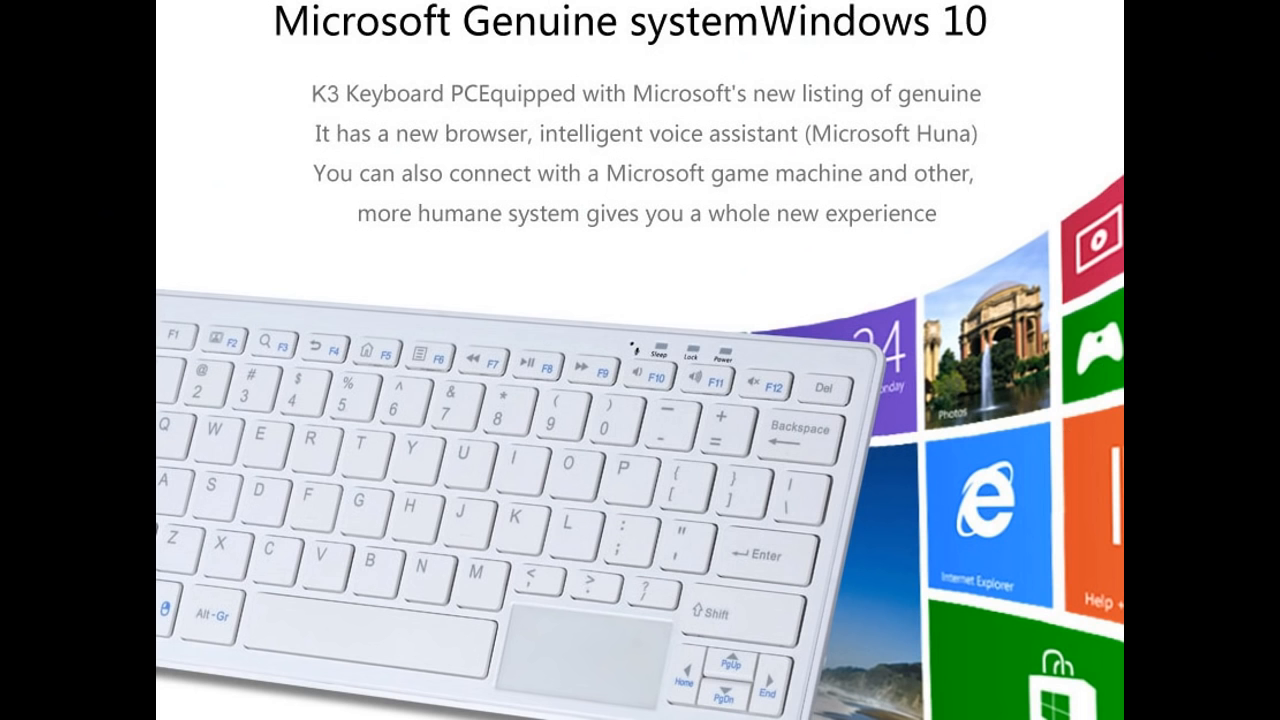